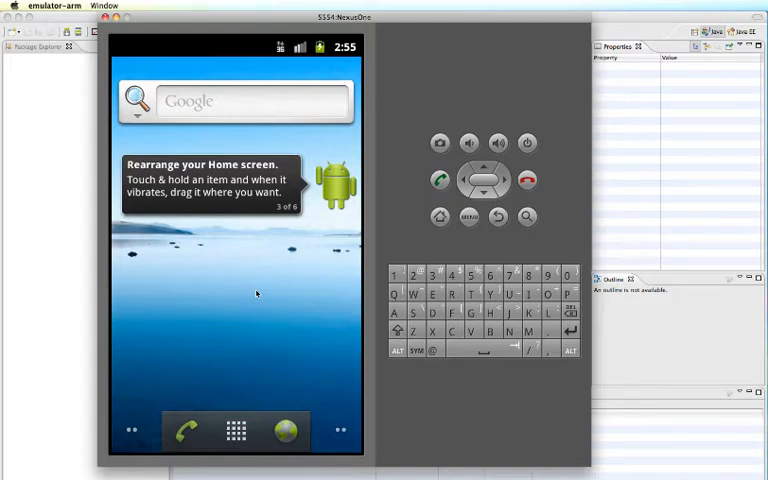
mouse_move(76, 18)
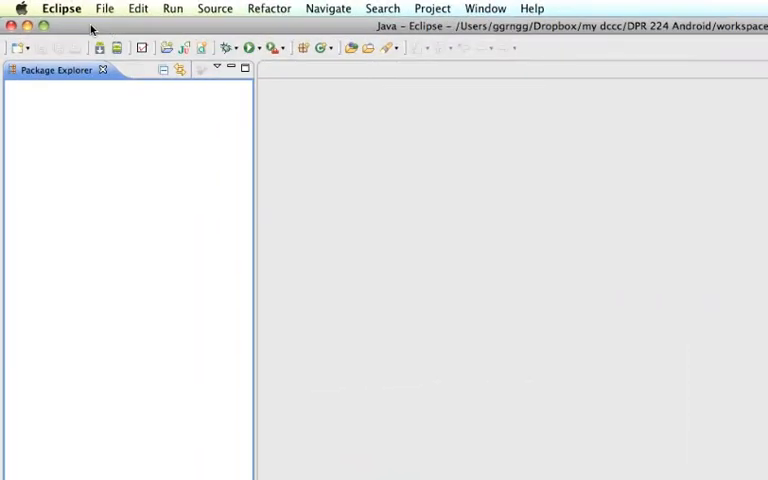
mouse_move(100, 48)
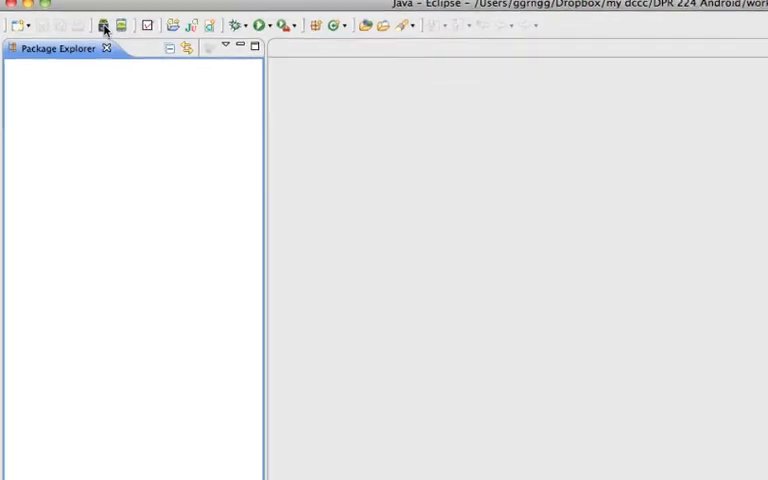
- Bring up the Android SDK Manager and scroll its package list down to Android 2.3.3 (API 10)
left_click(104, 24)
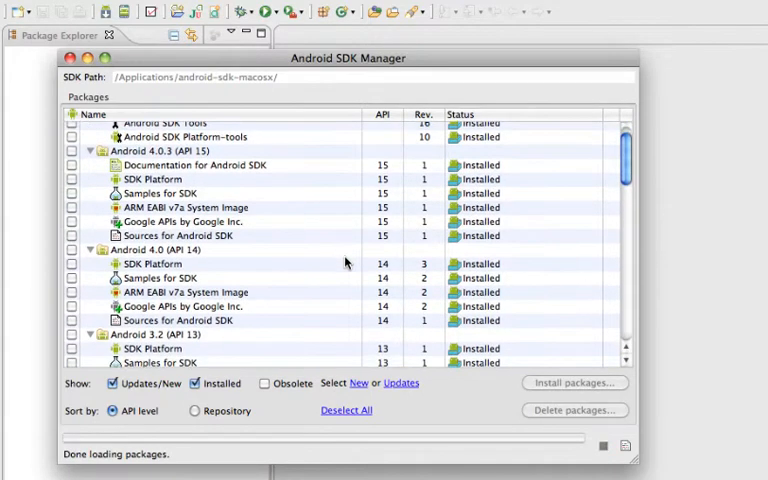
scroll("down", 3)
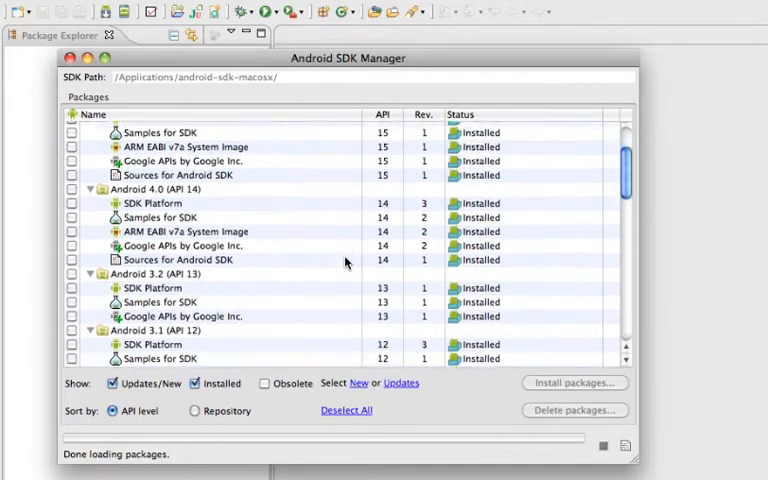
scroll("down", 3)
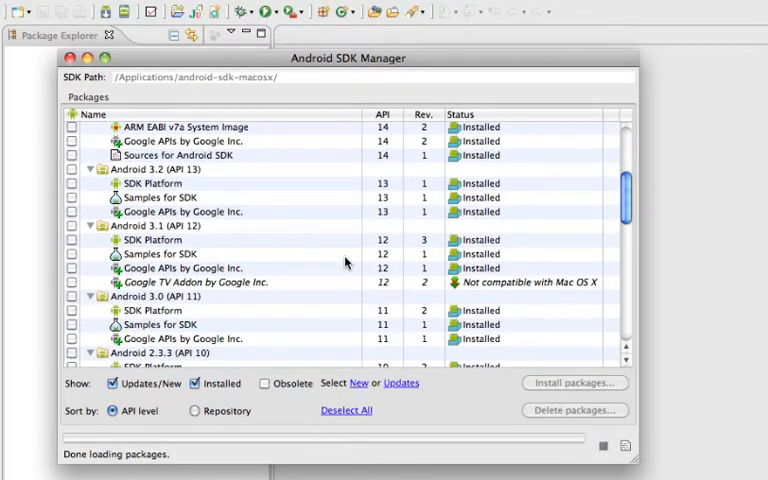
scroll("down", 3)
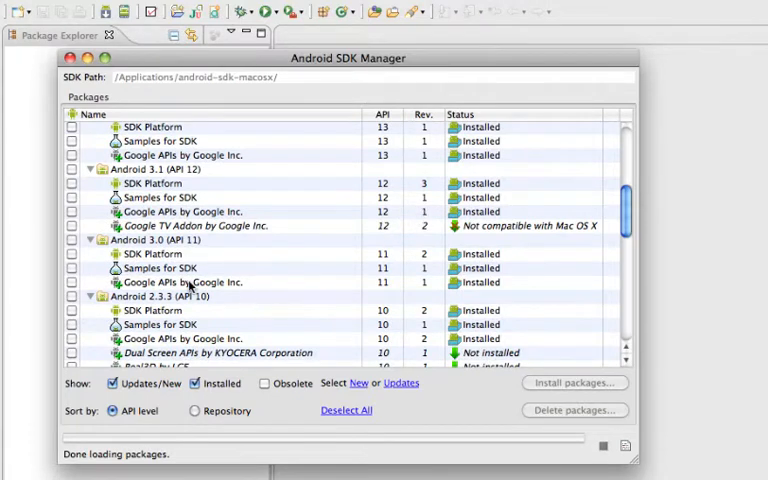
scroll("down", 3)
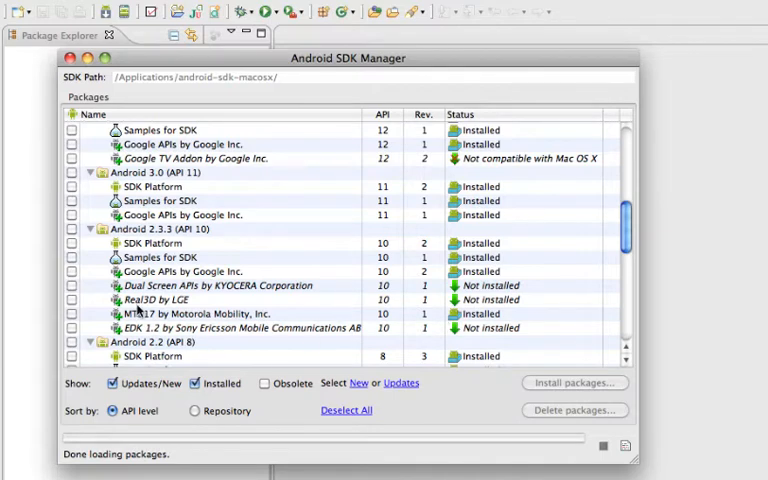
mouse_move(140, 304)
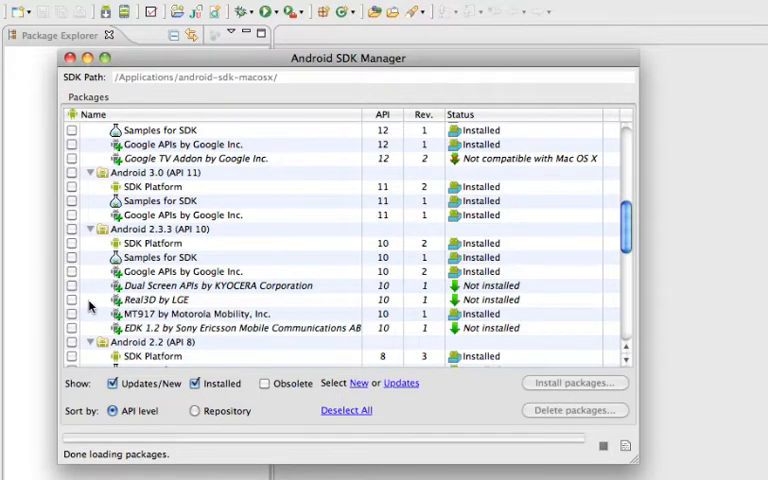
- Mark Real3D by LGE for install, accept its licence and start installing the add-on
left_click(72, 300)
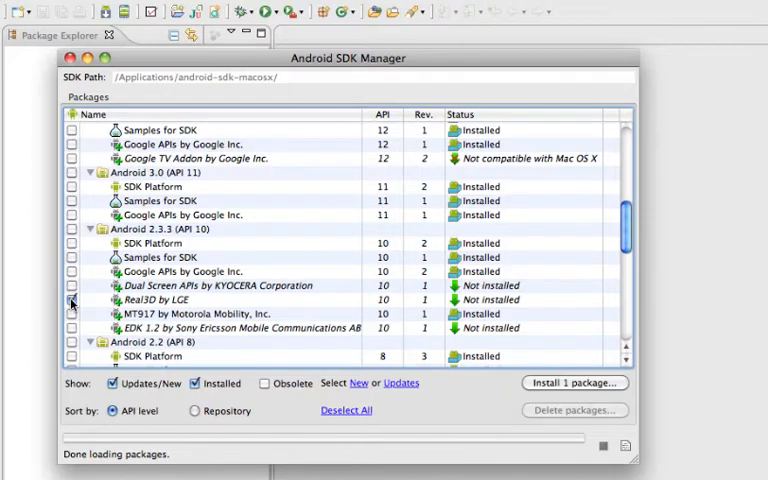
left_click(72, 300)
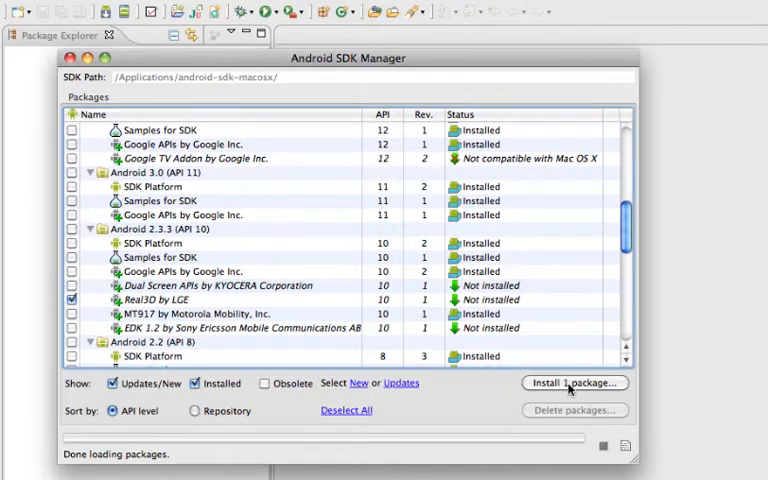
mouse_move(576, 384)
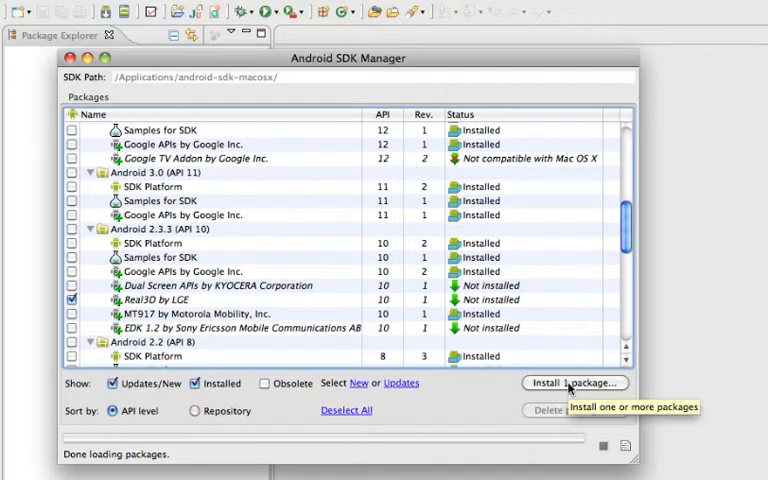
left_click(572, 382)
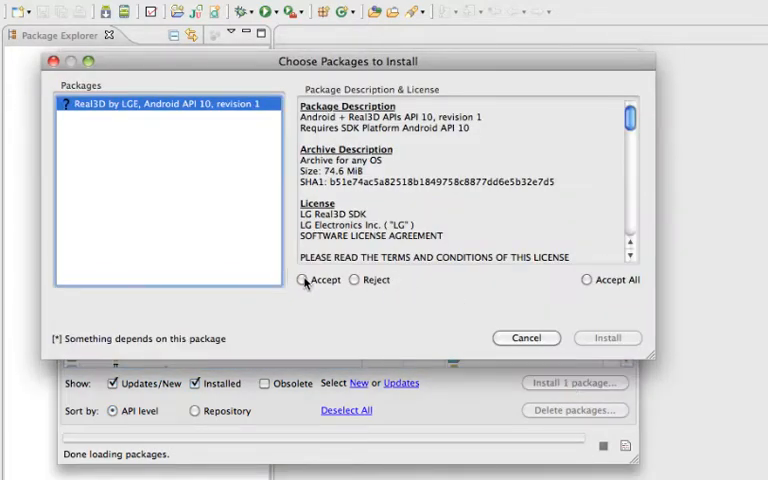
left_click(300, 280)
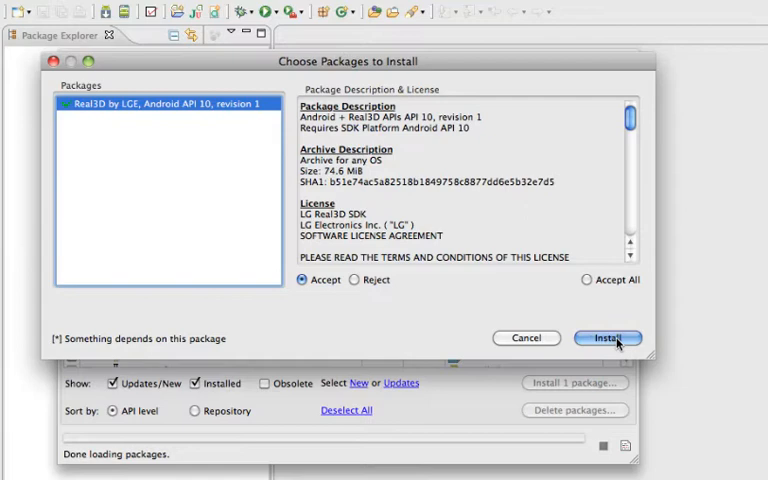
left_click(608, 336)
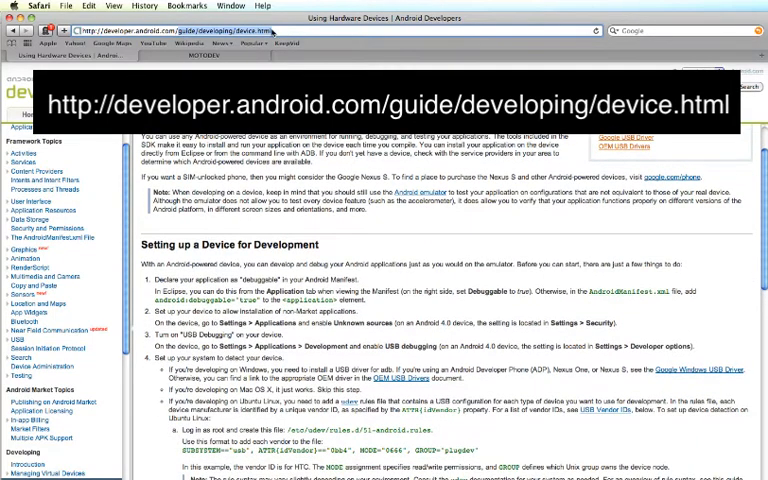
- Scroll the Using Hardware Devices guide down to the USB Vendor IDs table
scroll("down", 3)
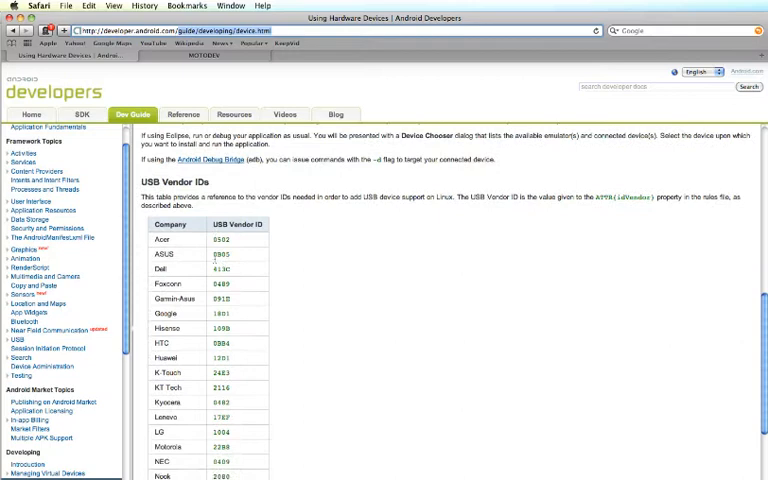
scroll("down", 3)
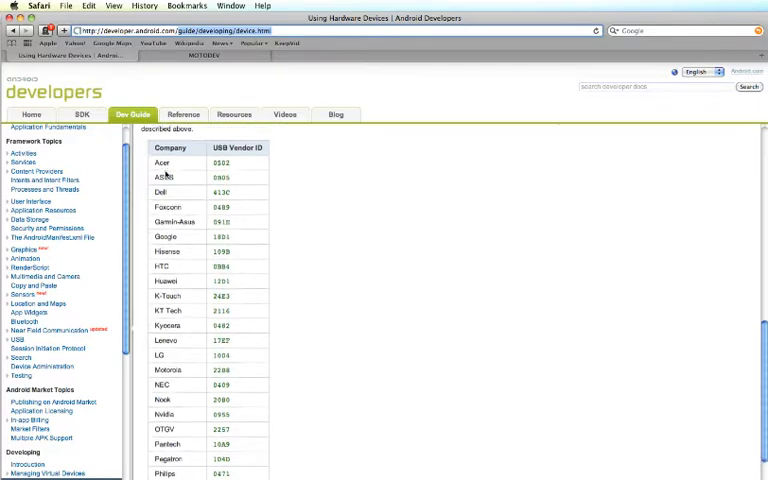
scroll("down", 3)
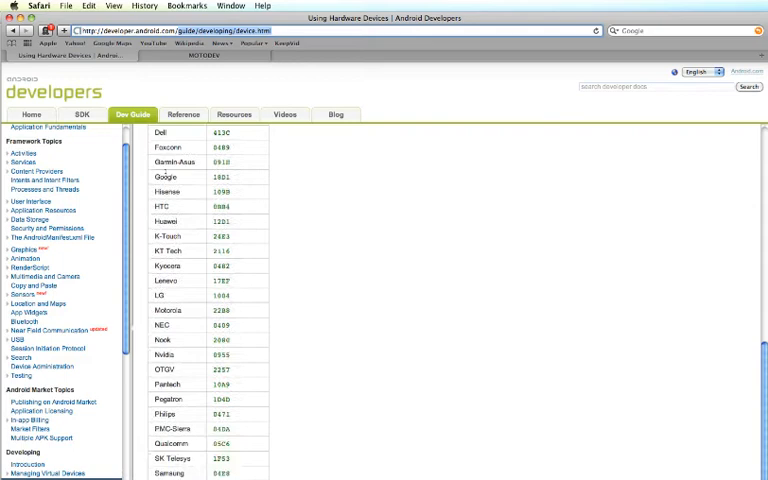
scroll("down", 3)
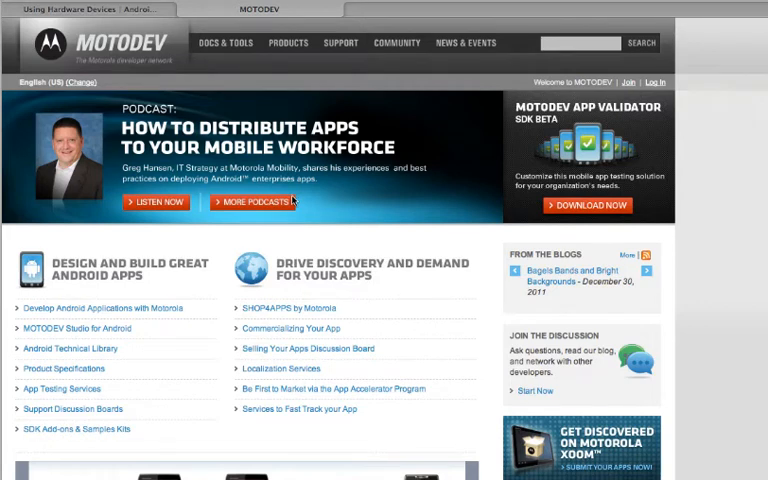
mouse_move(362, 212)
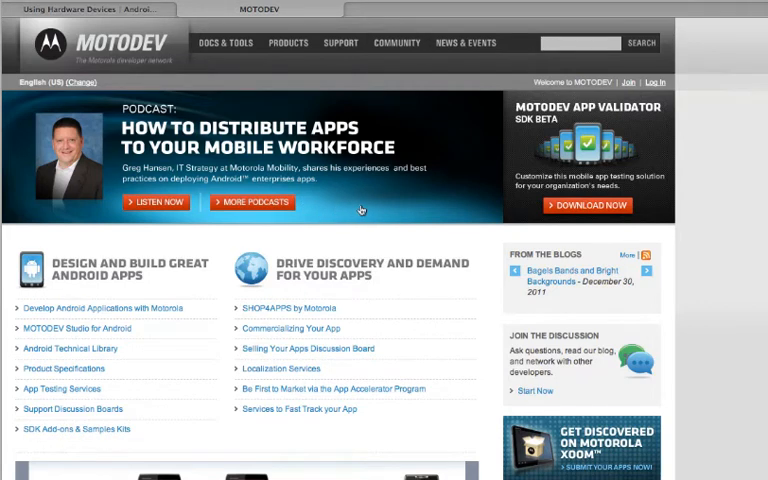
mouse_move(362, 212)
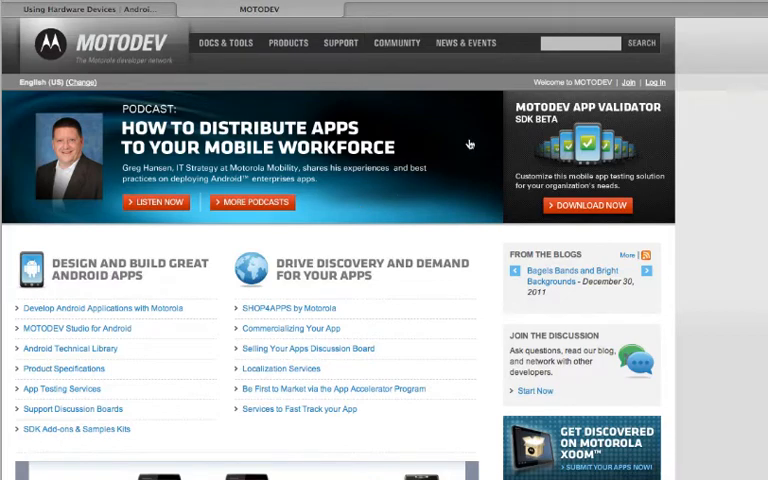
mouse_move(584, 148)
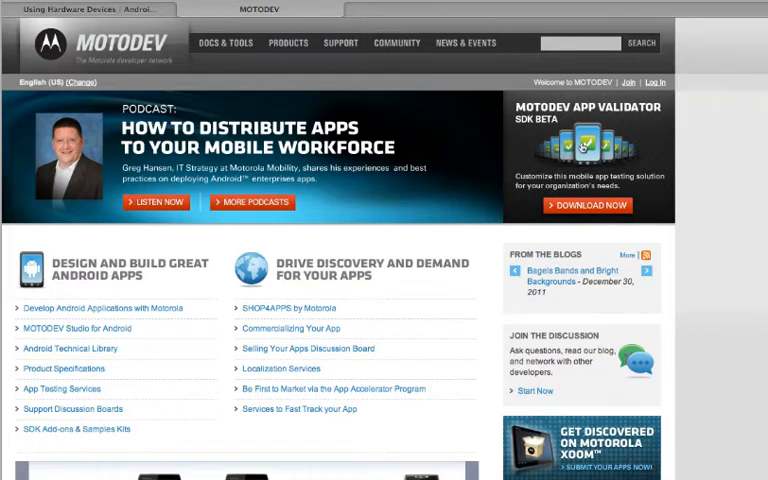
- Sign in to the MOTODEV account from its Log In page
left_click(652, 82)
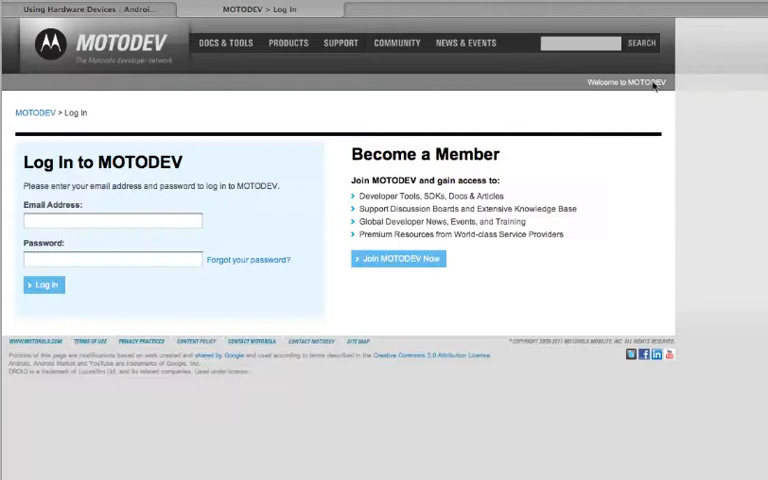
left_click(44, 284)
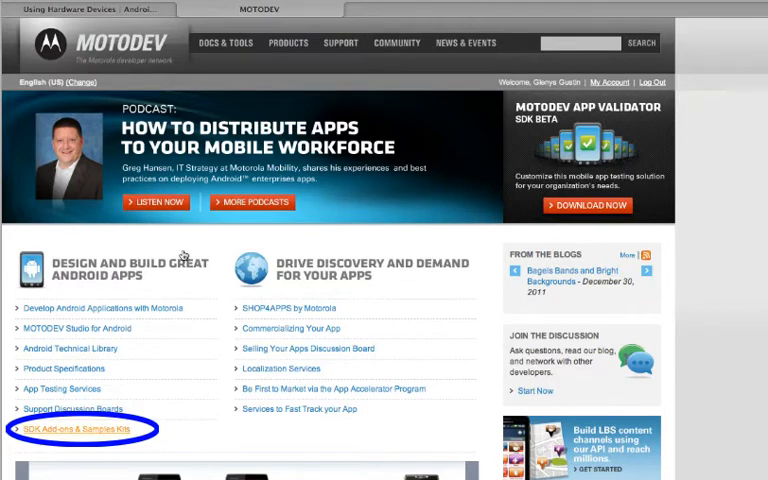
- Reach the XOOM2 SDK add-on download and agree to the Motorola end user license
left_click(64, 434)
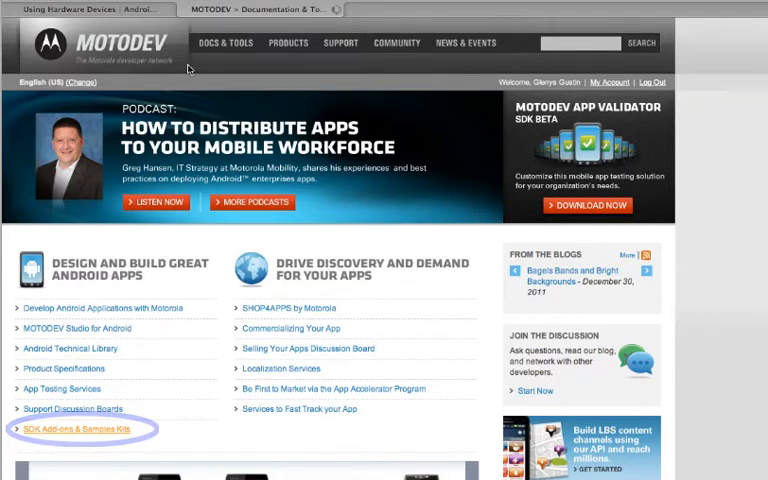
left_click(72, 436)
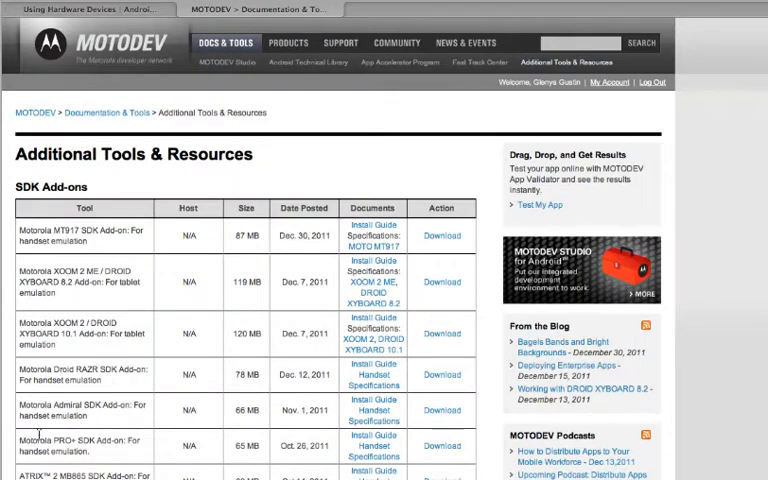
scroll("down", 3)
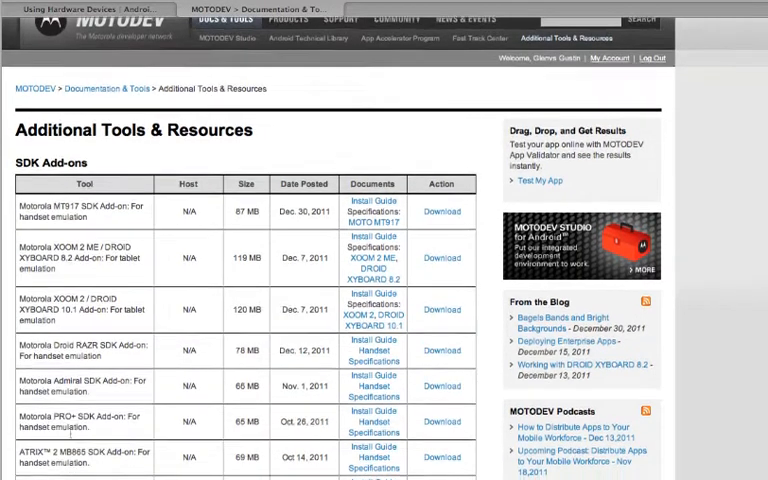
scroll("down", 3)
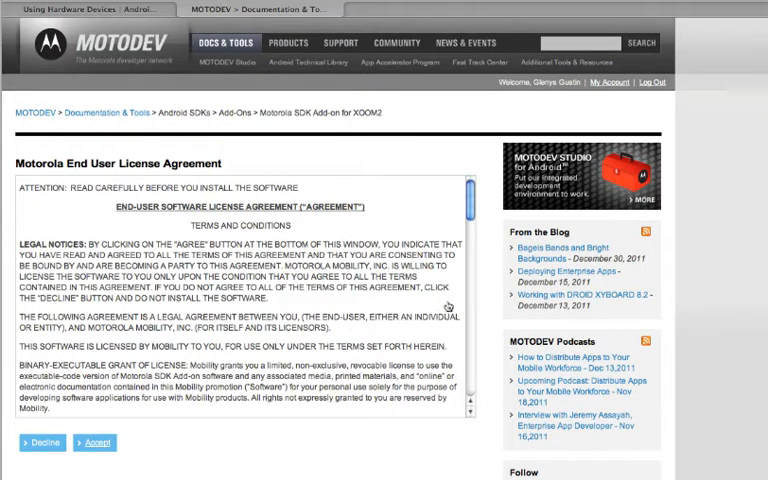
left_click(92, 442)
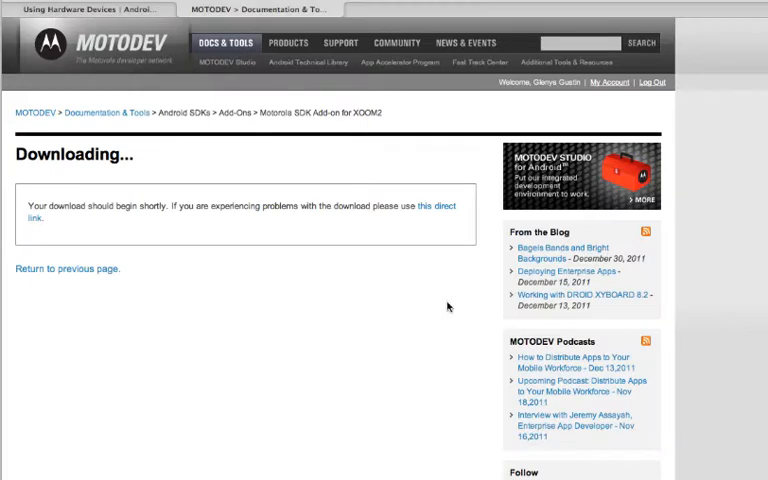
mouse_move(96, 448)
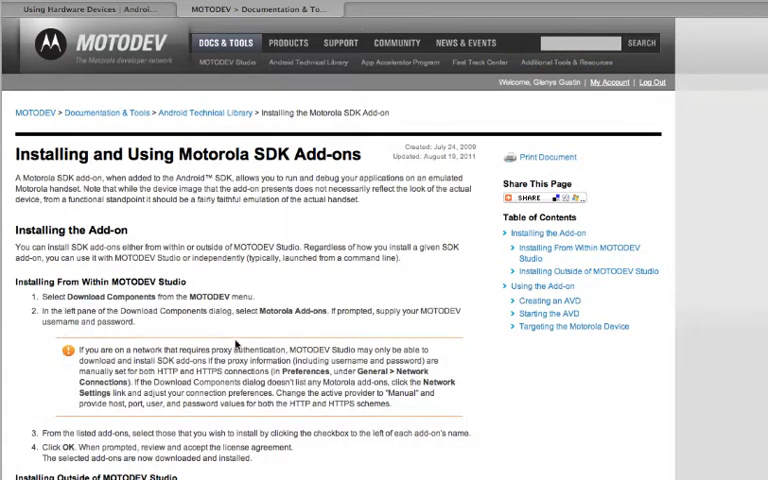
- Read the Motorola SDK add-ons guide down to the section on creating an AVD
scroll("down", 3)
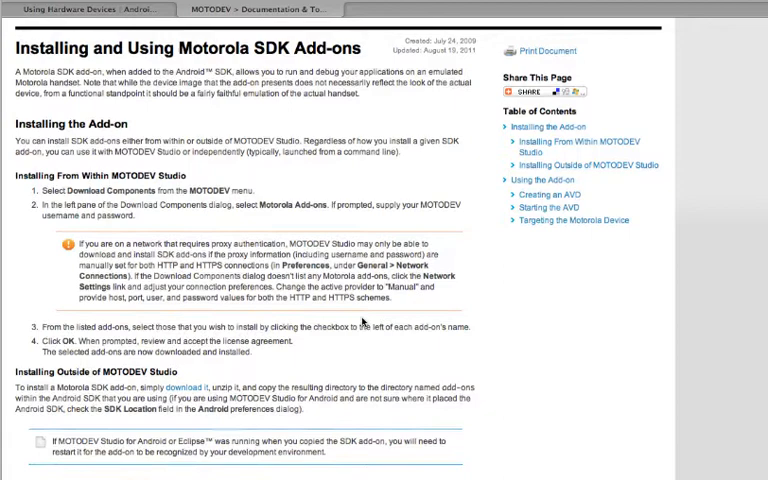
scroll("down", 3)
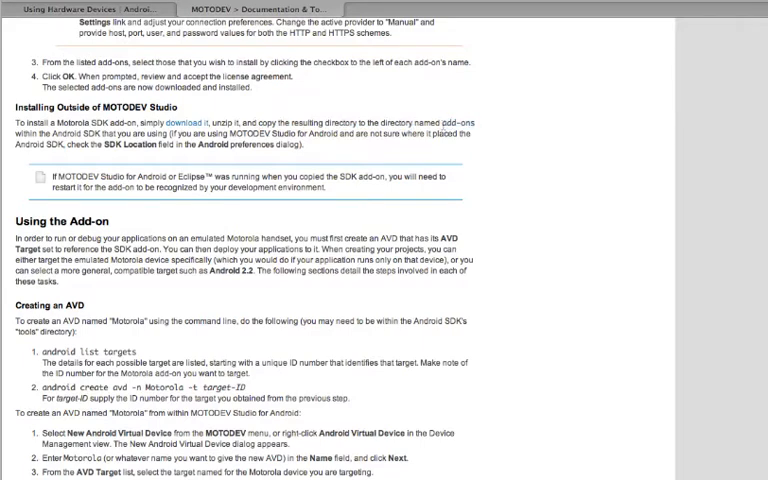
double_click(76, 132)
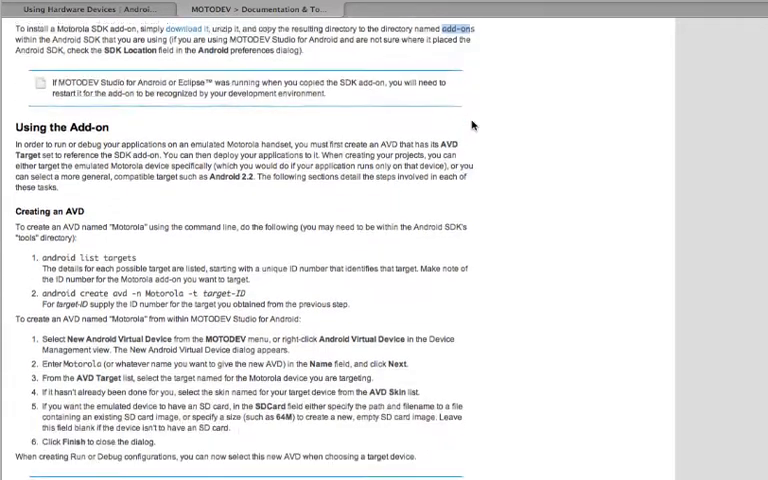
scroll("down", 3)
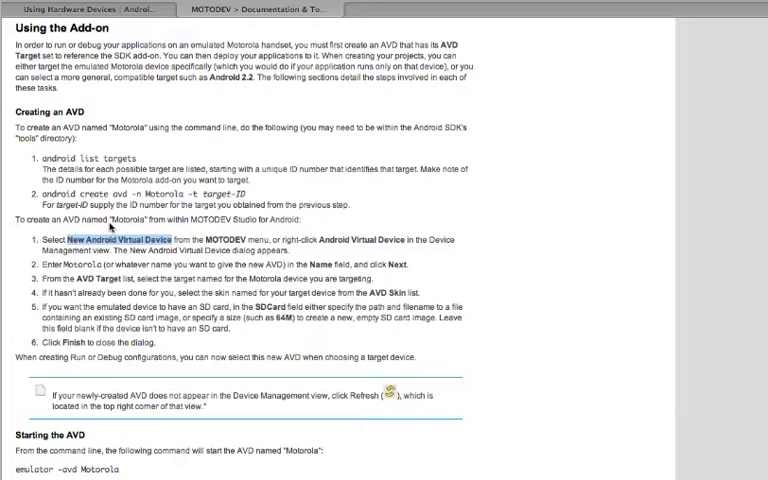
mouse_move(108, 228)
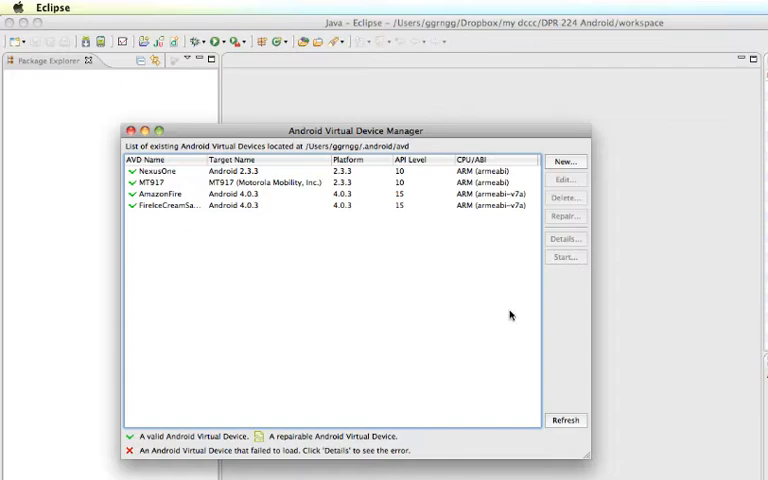
- Create a new AVD named Real3D targeting Real3D Add-On (LGE) API Level 8
left_click(564, 160)
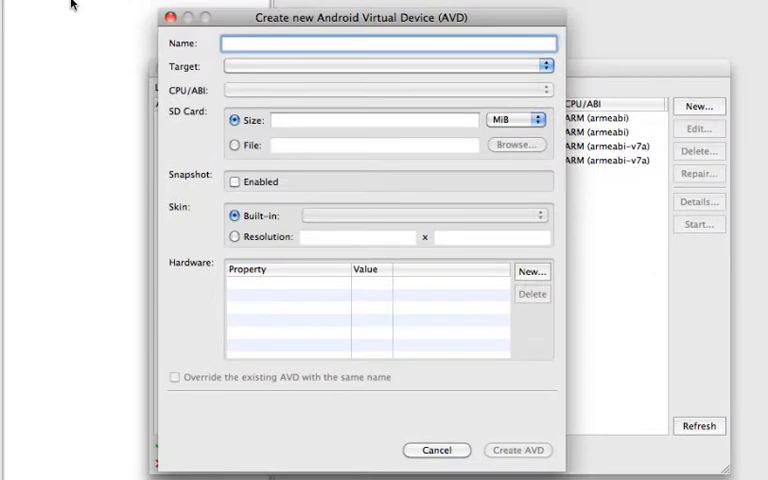
type("Real3D")
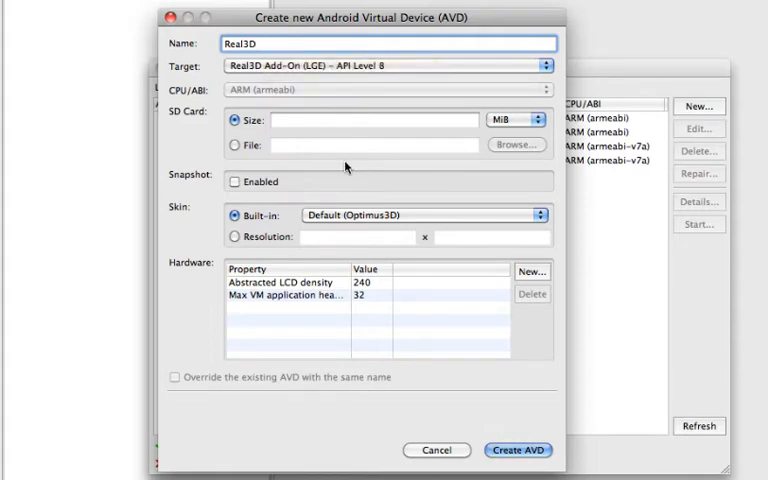
left_click(424, 216)
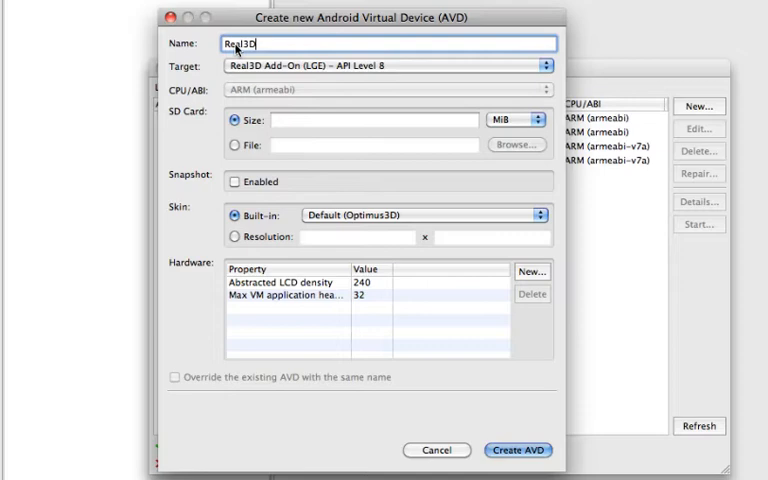
mouse_move(232, 216)
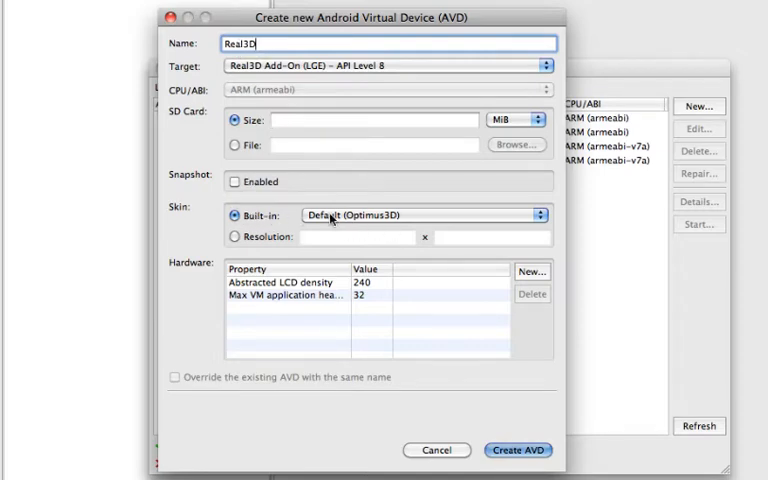
left_click(518, 450)
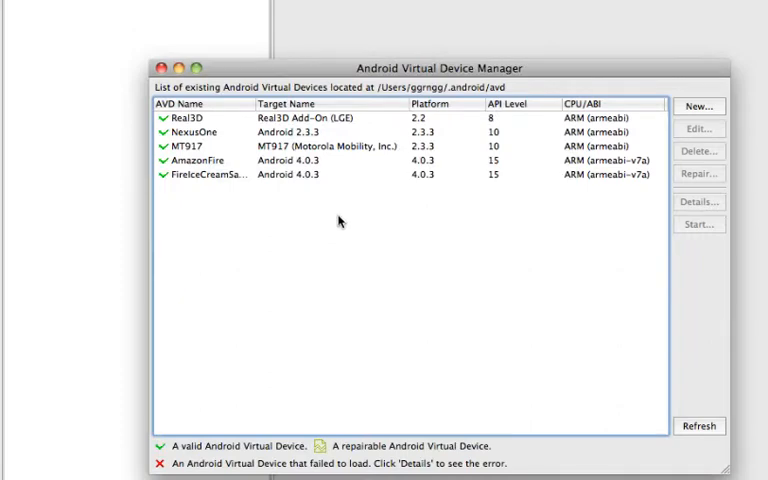
- Start the Real3D virtual device in the emulator via Launch Options
left_click(200, 118)
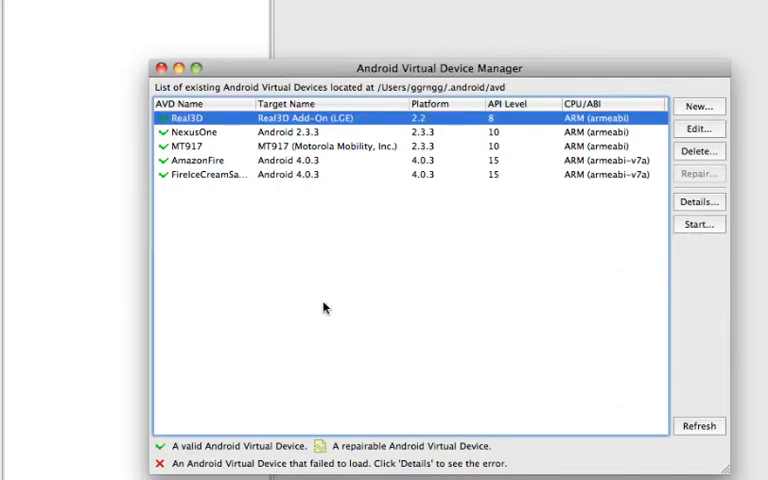
mouse_move(280, 304)
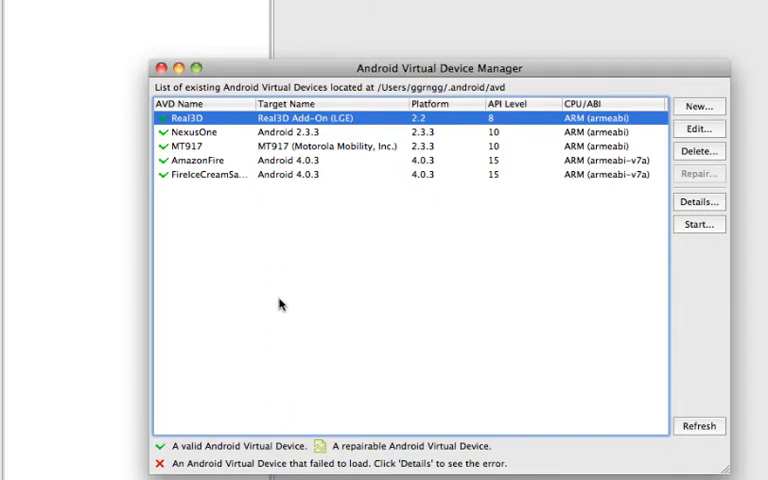
left_click(698, 224)
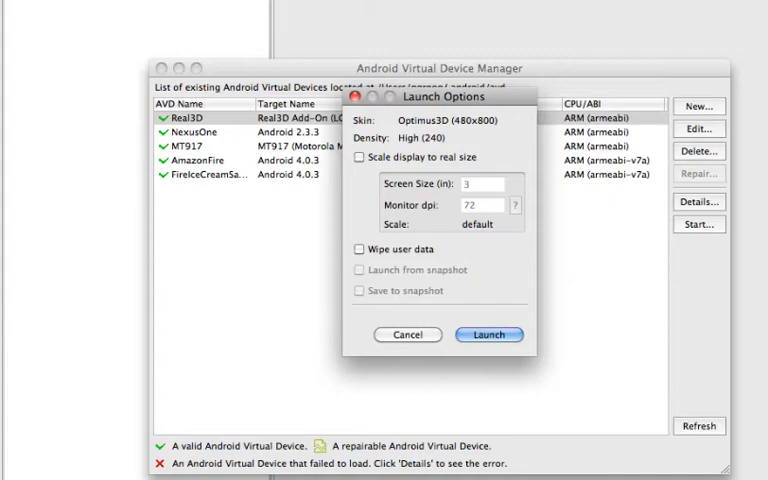
left_click(488, 334)
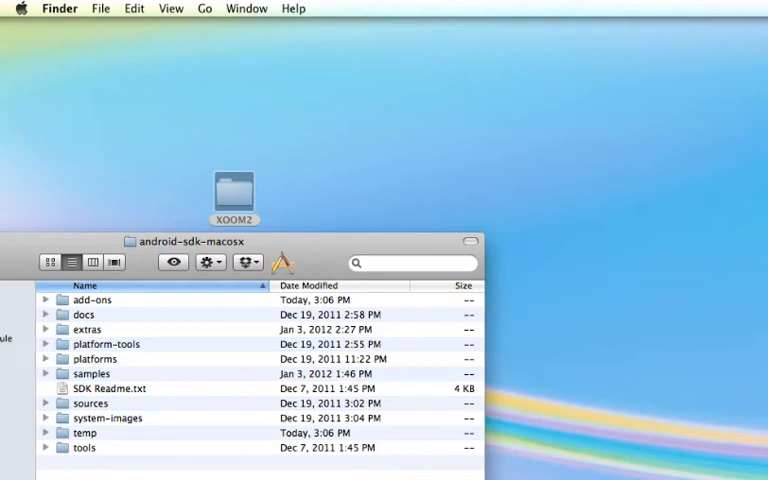
- Look over the android-sdk-macosx folder in Finder before returning to the AVD list
left_click(84, 300)
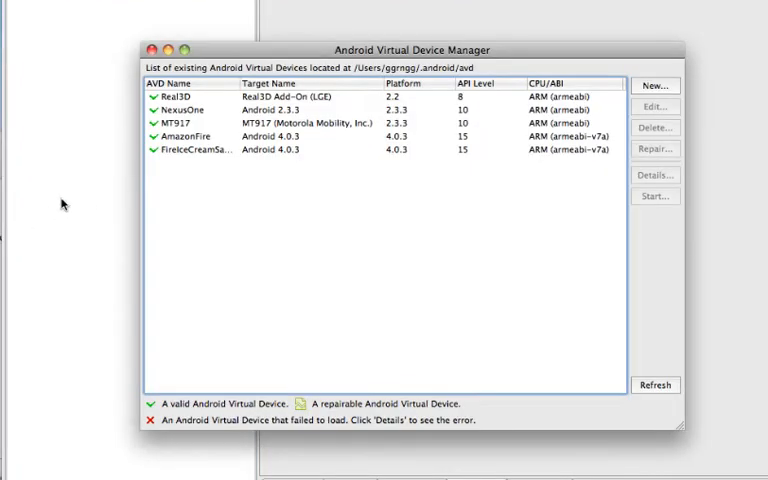
- Define a new AVD named xoom2 targeting XOOM2 (Motorola Mobility, Inc.) API Level 13
left_click(656, 84)
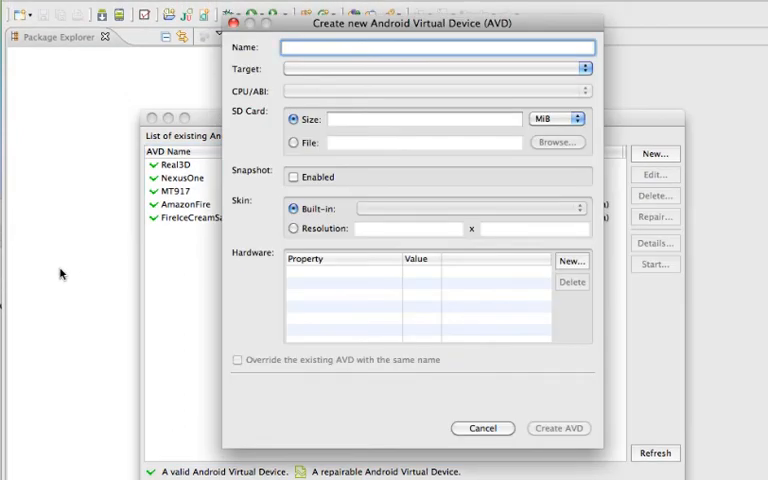
type("xoom2")
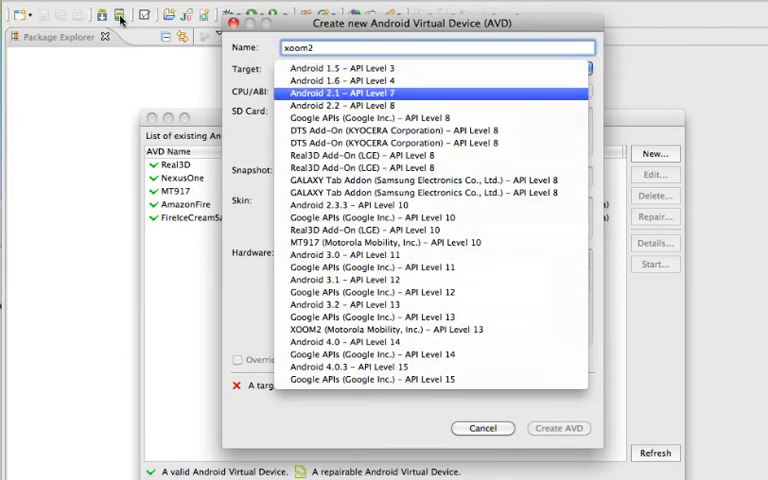
left_click(430, 328)
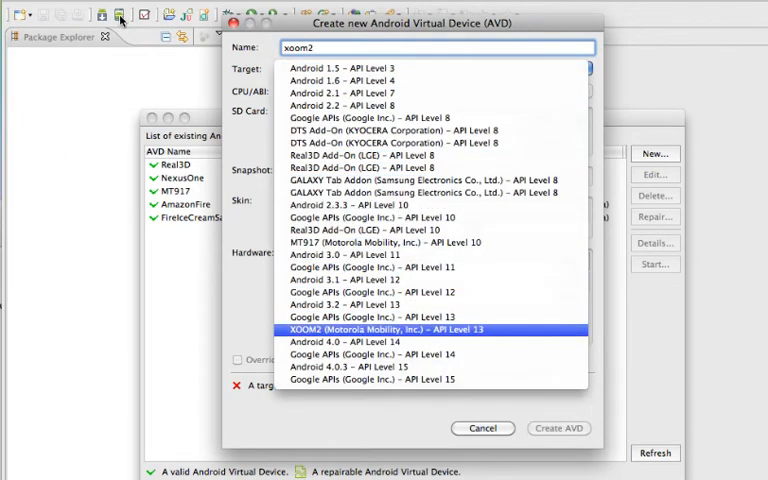
mouse_move(716, 168)
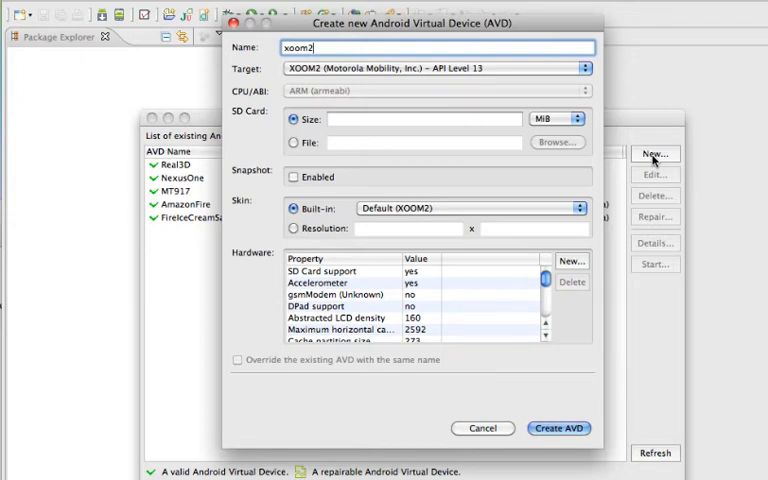
scroll("down", 3)
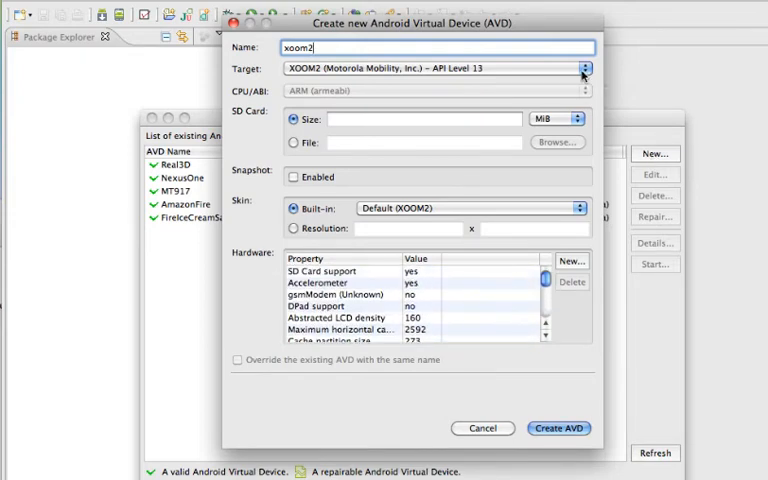
mouse_move(396, 282)
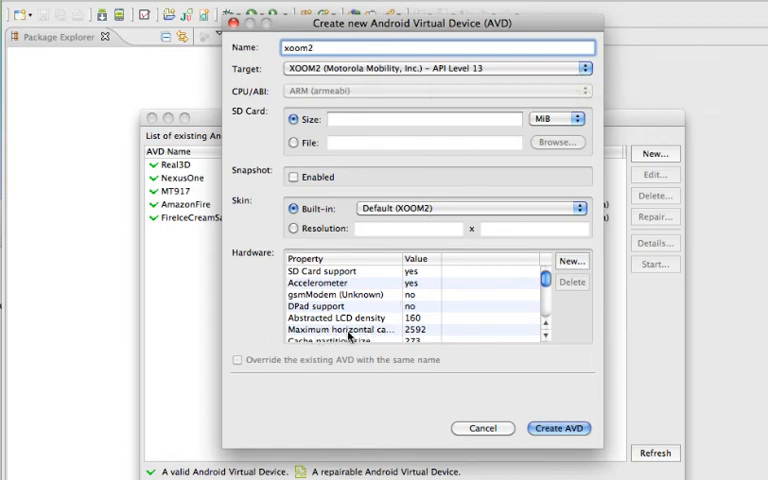
- Create the xoom2 AVD, then start and launch it so the emulator home screen appears
left_click(560, 428)
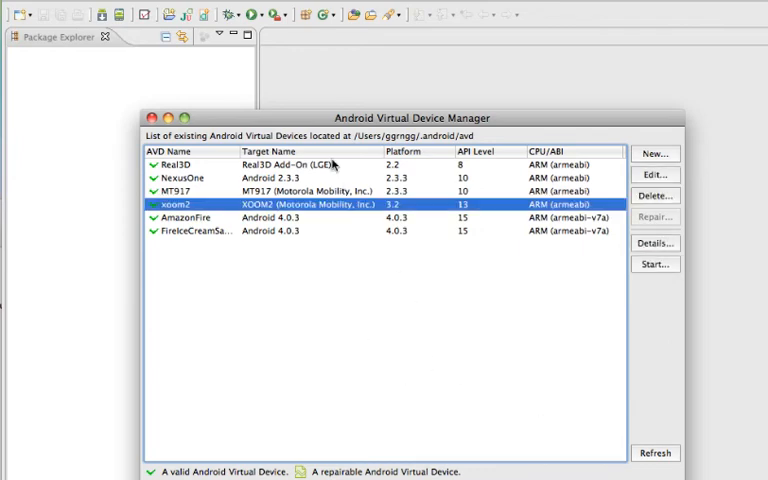
left_click(656, 264)
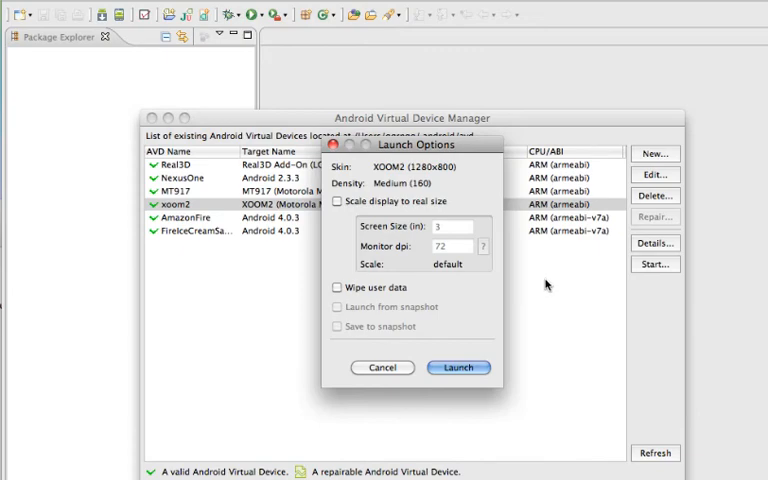
left_click(458, 368)
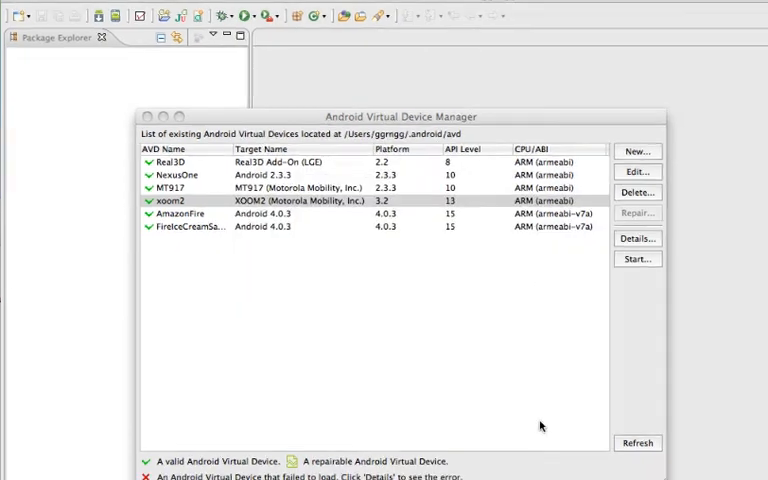
left_click(636, 260)
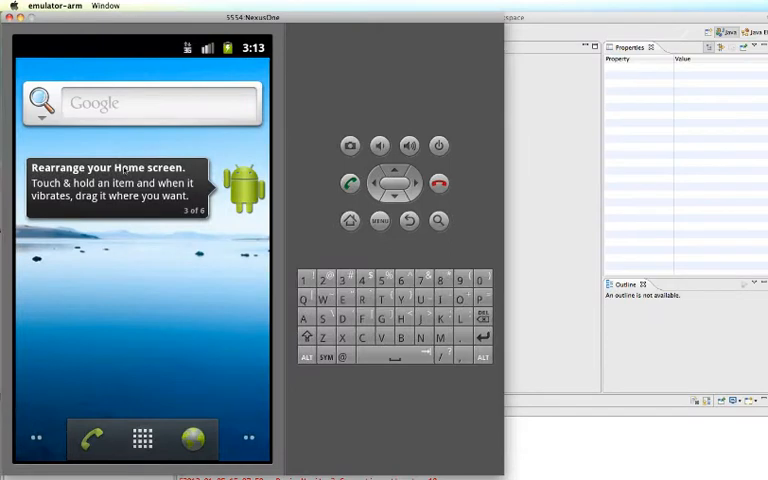